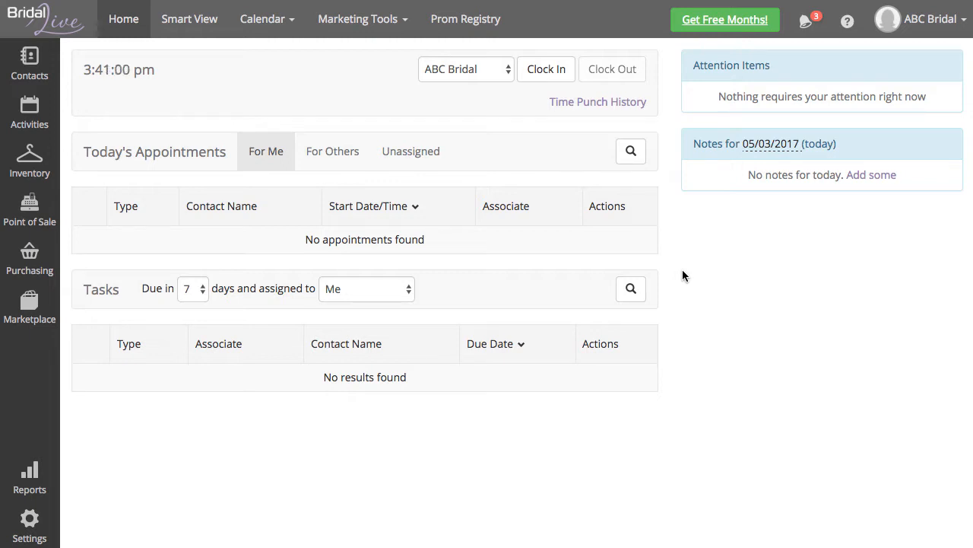
mouse_move(149, 265)
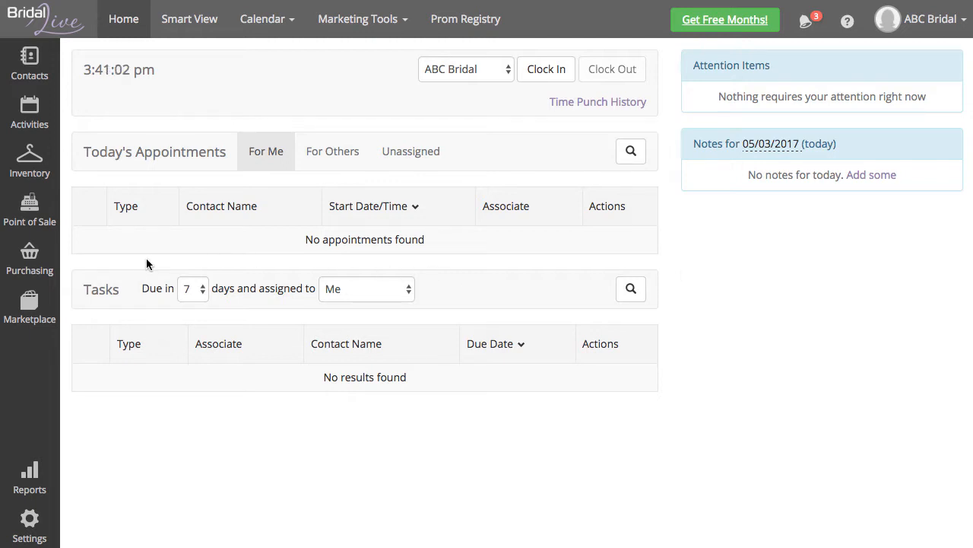
Step: Start a new pending purchase order #101 from the Purchasing sidebar entry
click(30, 258)
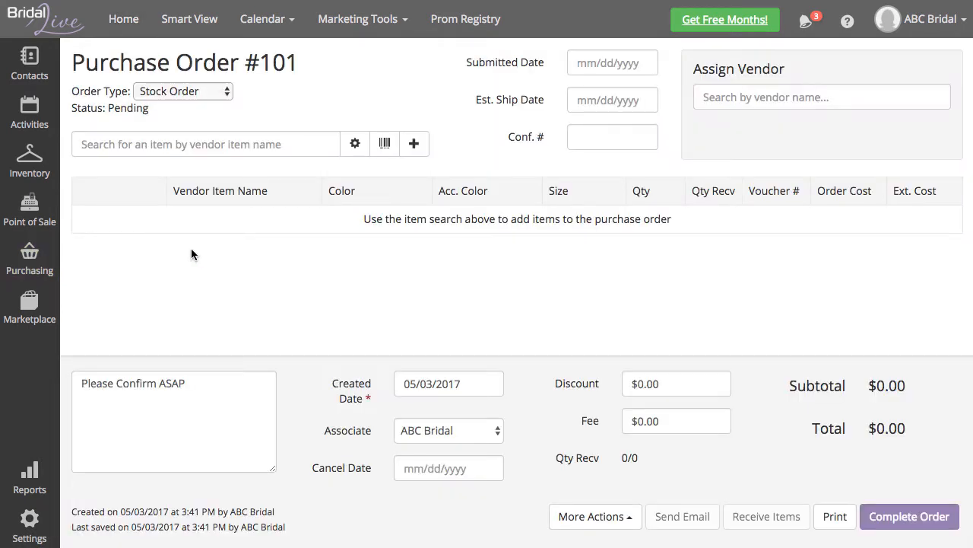
mouse_move(230, 131)
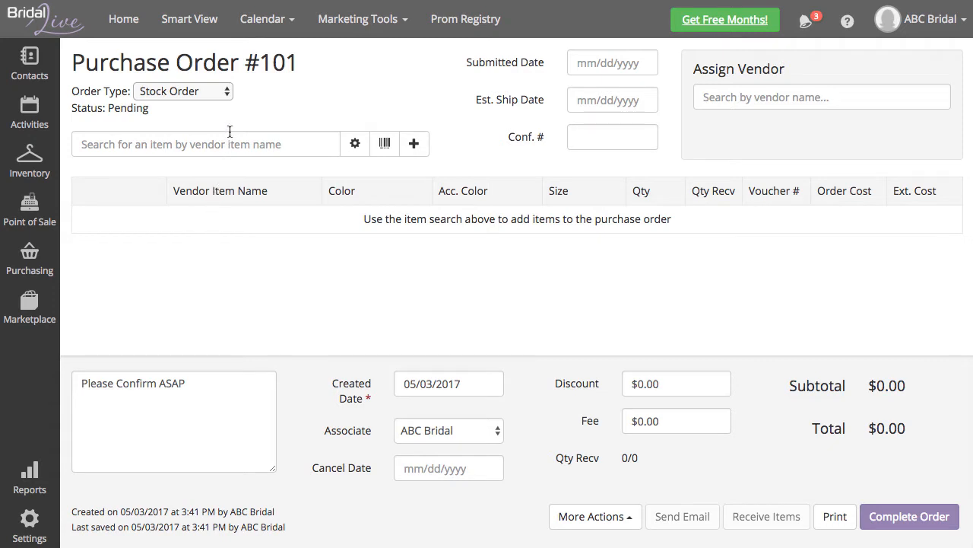
click(183, 91)
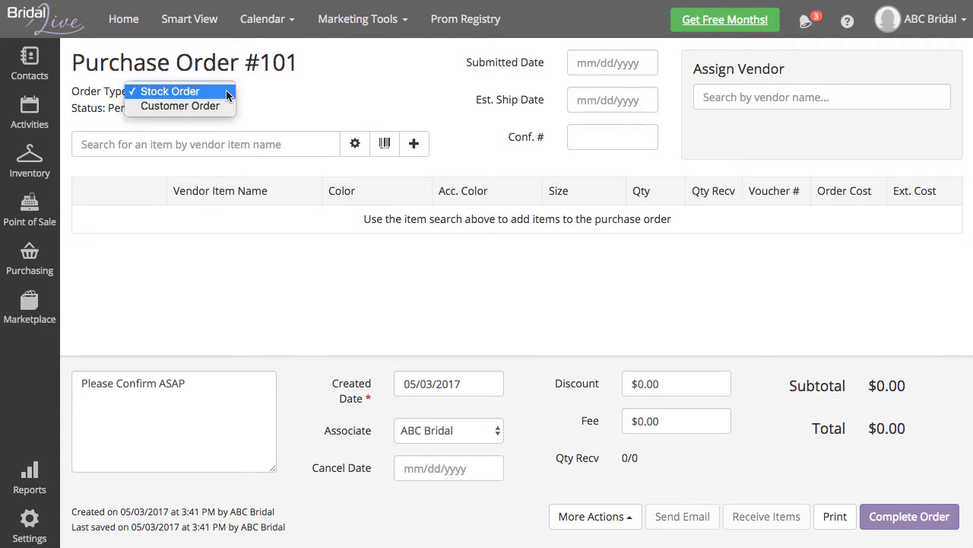
click(169, 91)
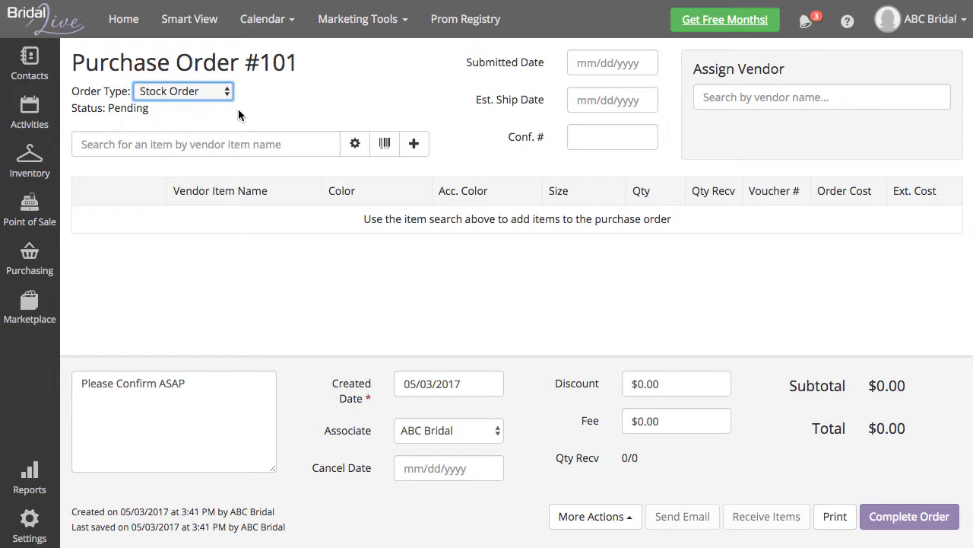
click(206, 143)
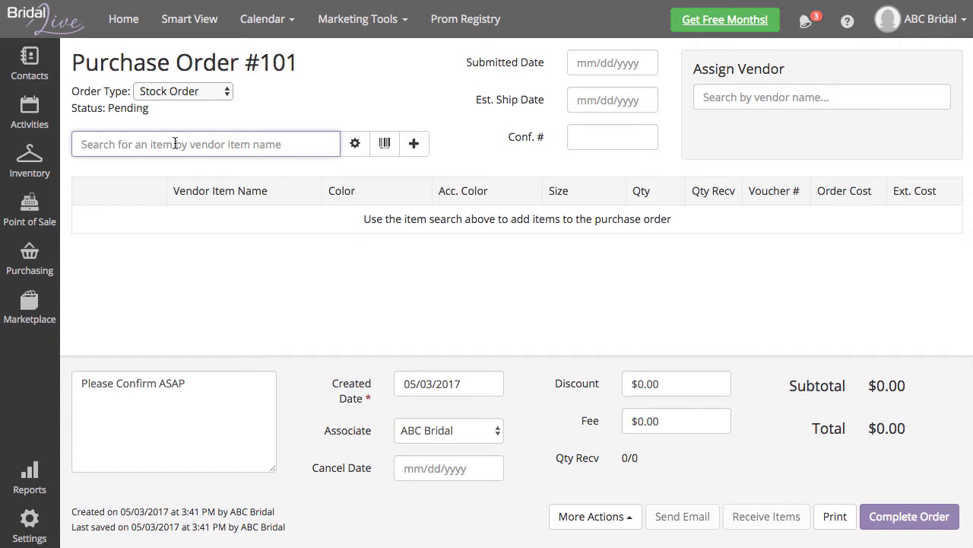
Step: Add Example Item in White, size 8, with no accent colour, at $400
text(ex)
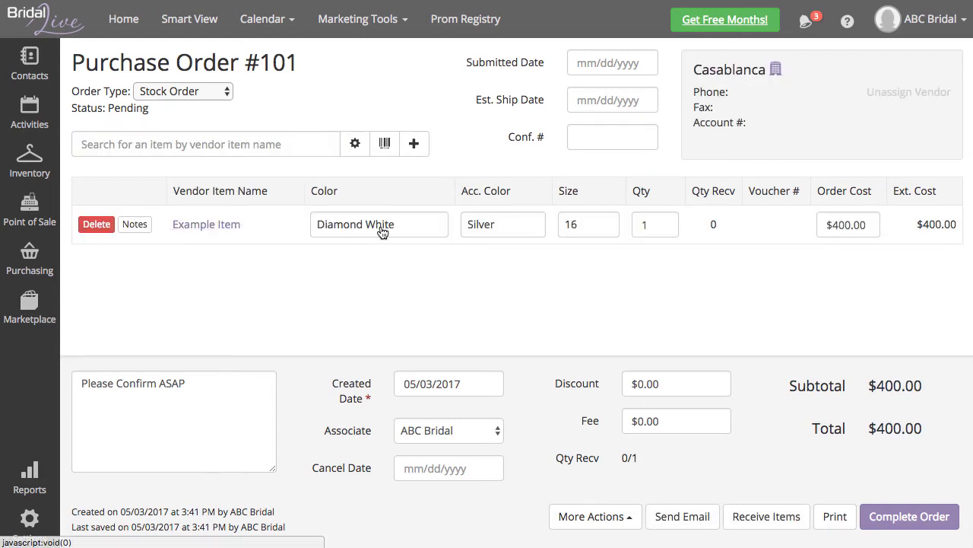
click(378, 223)
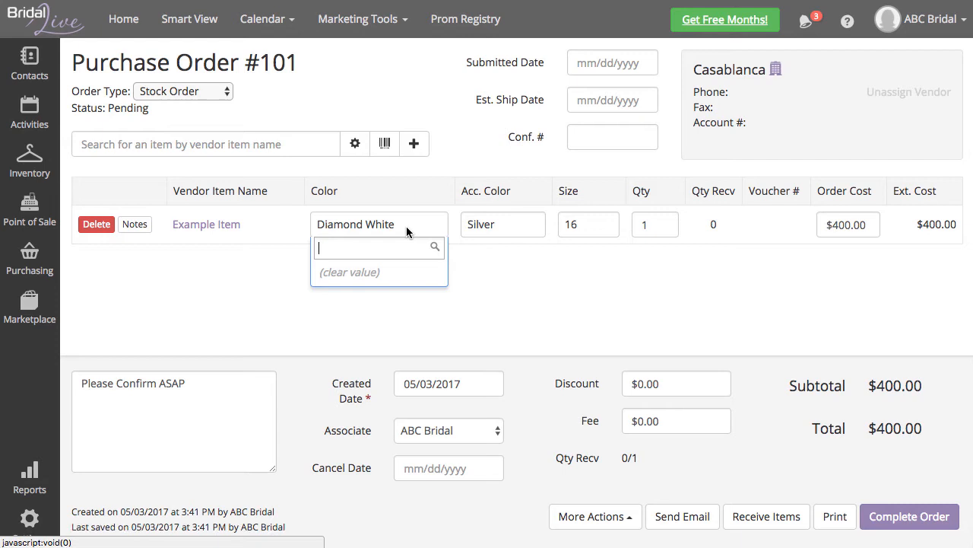
text(White)
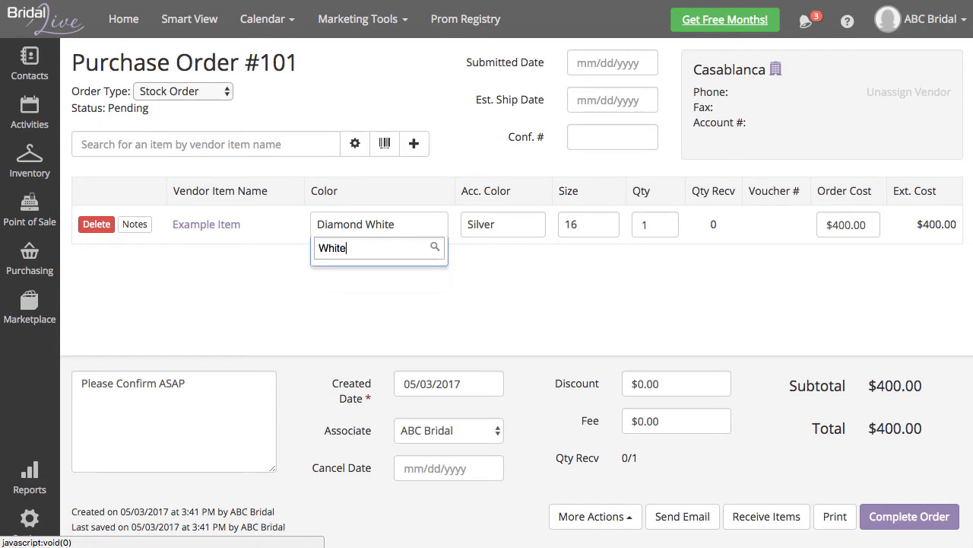
click(584, 224)
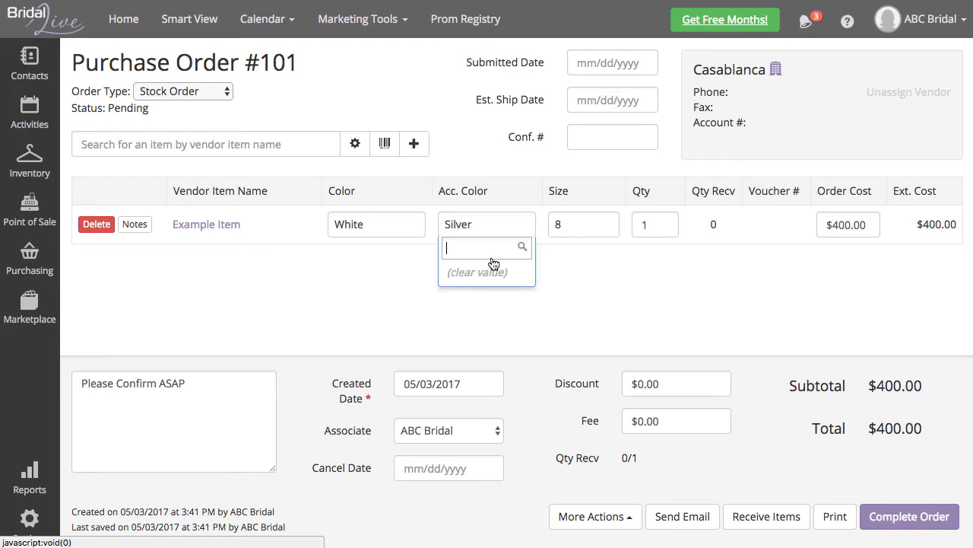
click(478, 271)
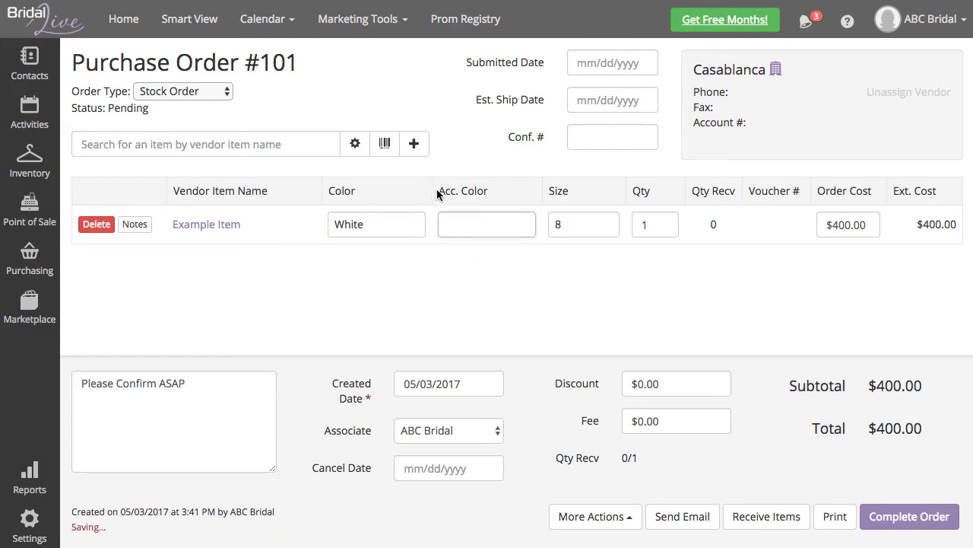
Step: Begin creating a new item for the order
click(414, 143)
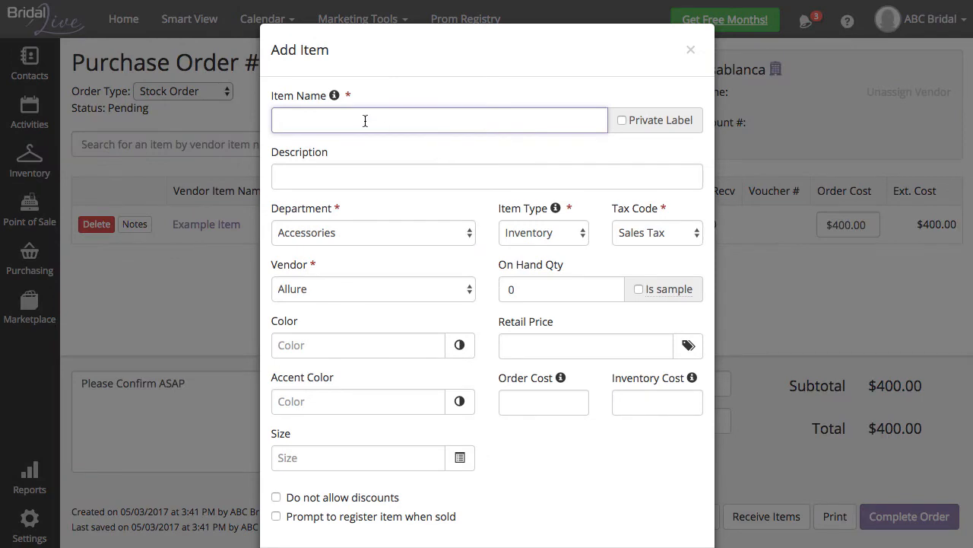
Step: Add a new Bridal Gown item, 'This is a bridal', value 2000, to the order
text(Bridal Gown)
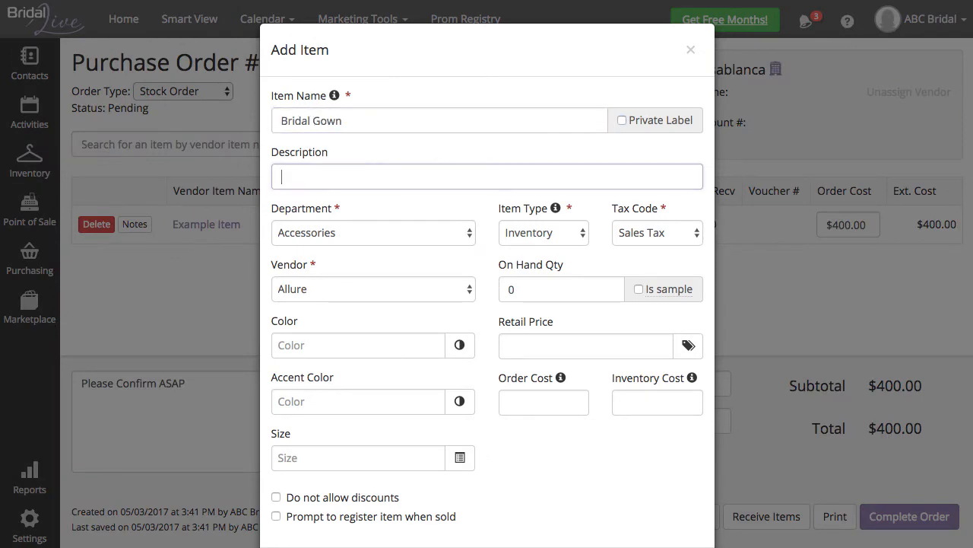
text(This is a bridal gown!)
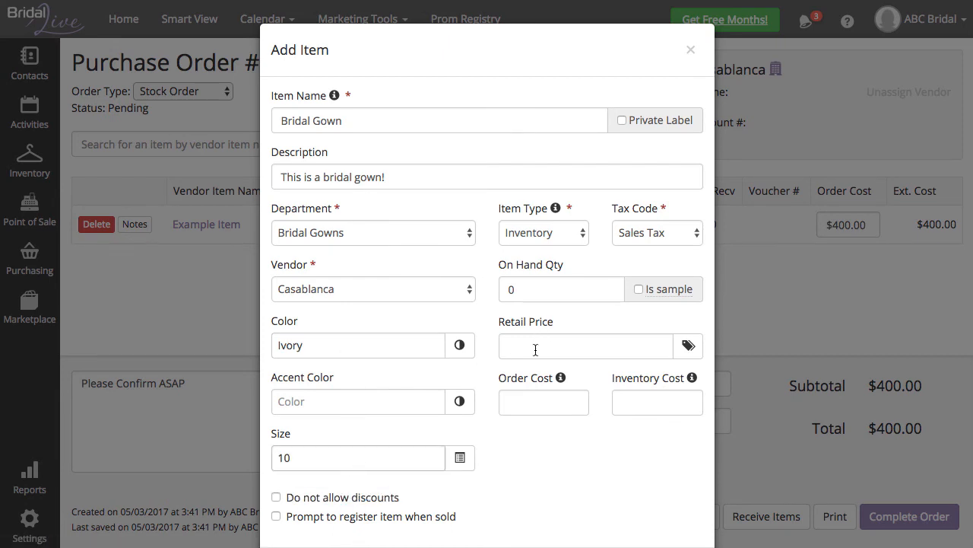
text(2000)
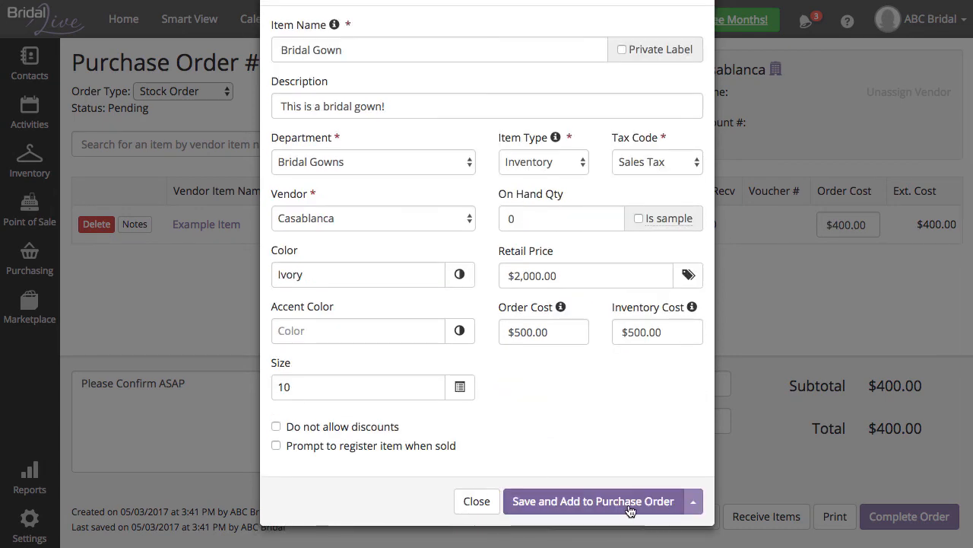
click(593, 500)
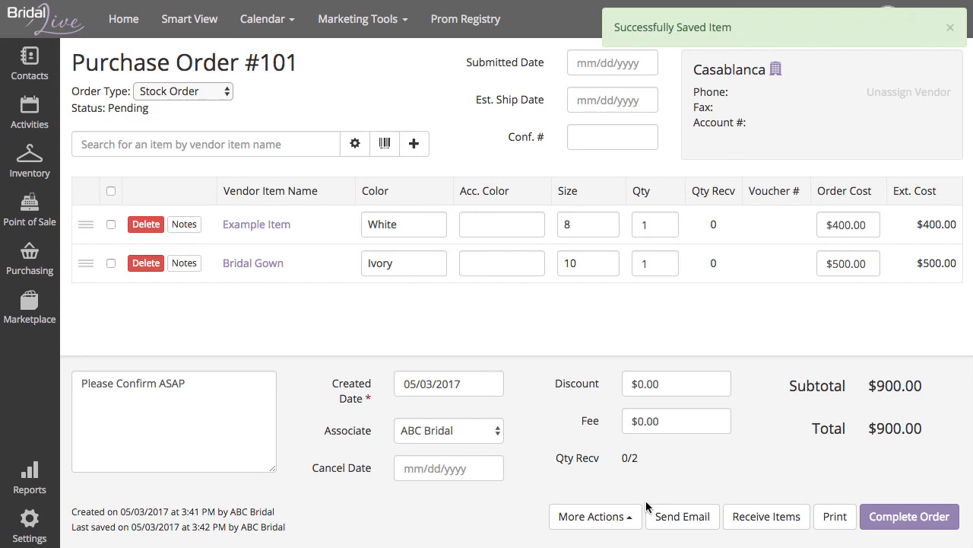
Step: Set the submitted date to 05/03/2017
click(611, 62)
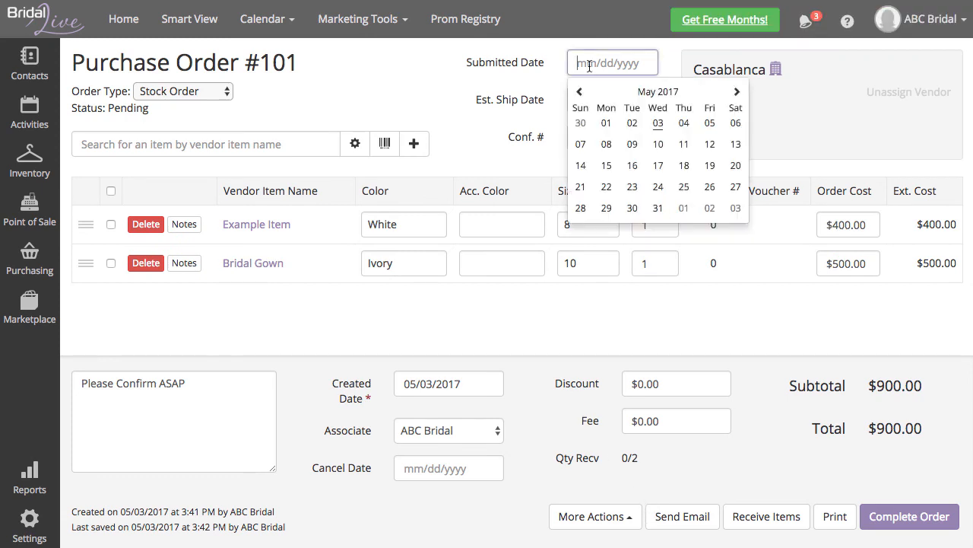
click(657, 122)
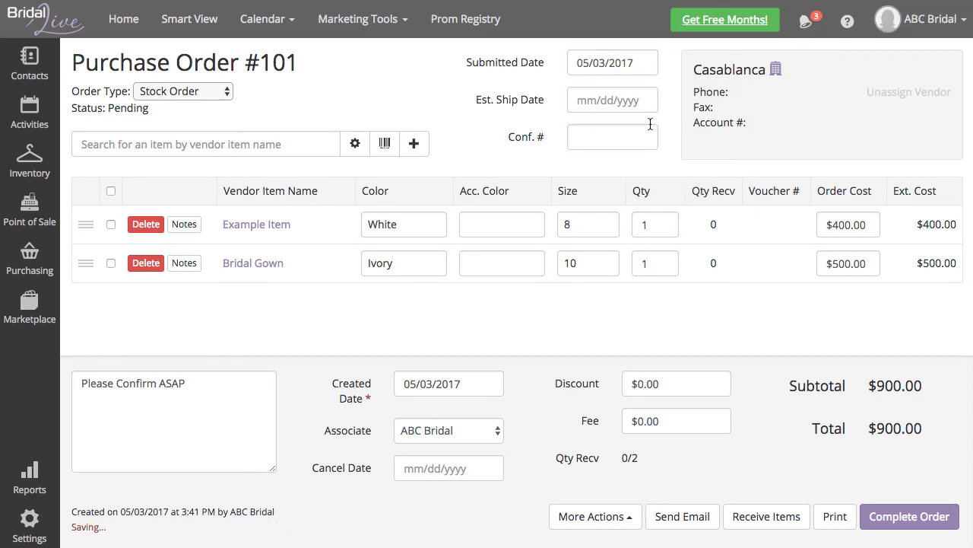